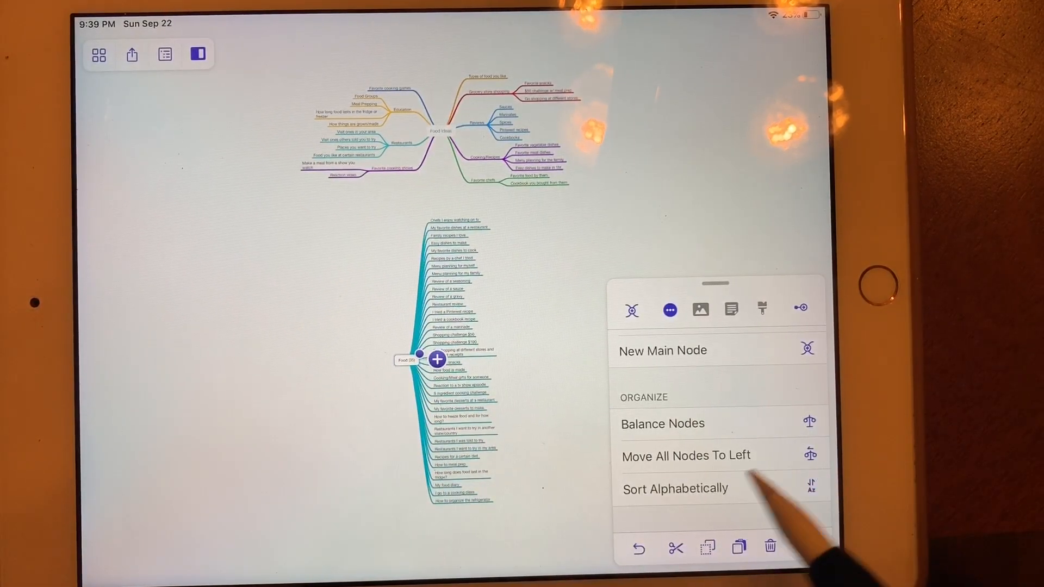
# Step: Move all Food (25) subtopics to the left side, then back to the right
pyautogui.click(686, 455)
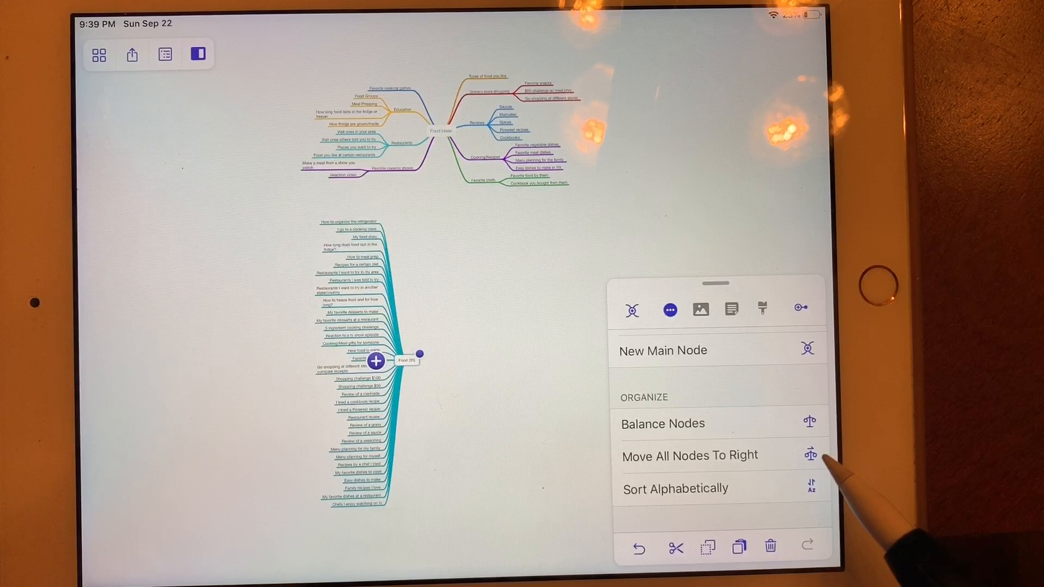
pyautogui.click(690, 454)
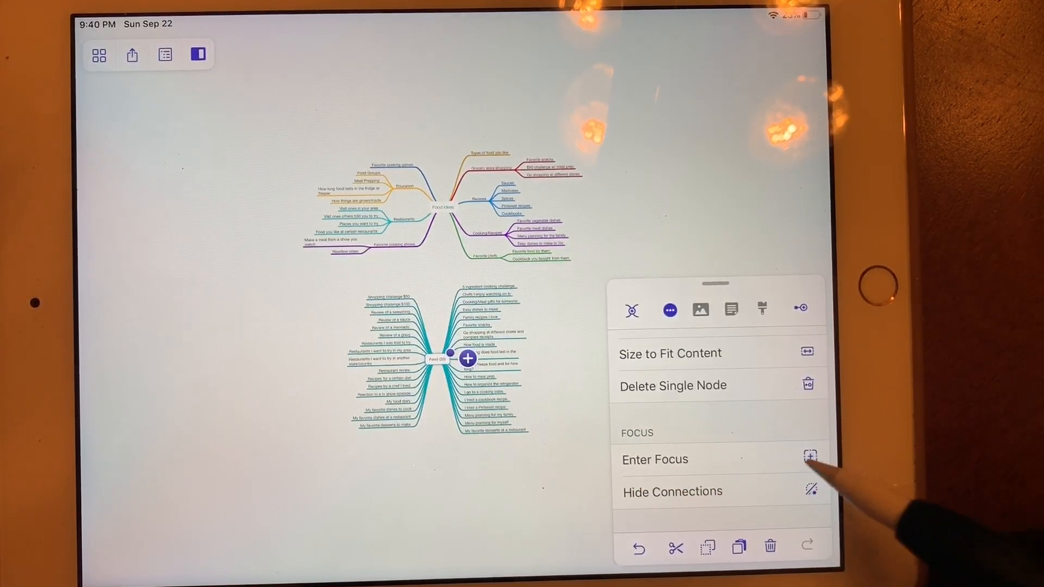
pyautogui.click(468, 358)
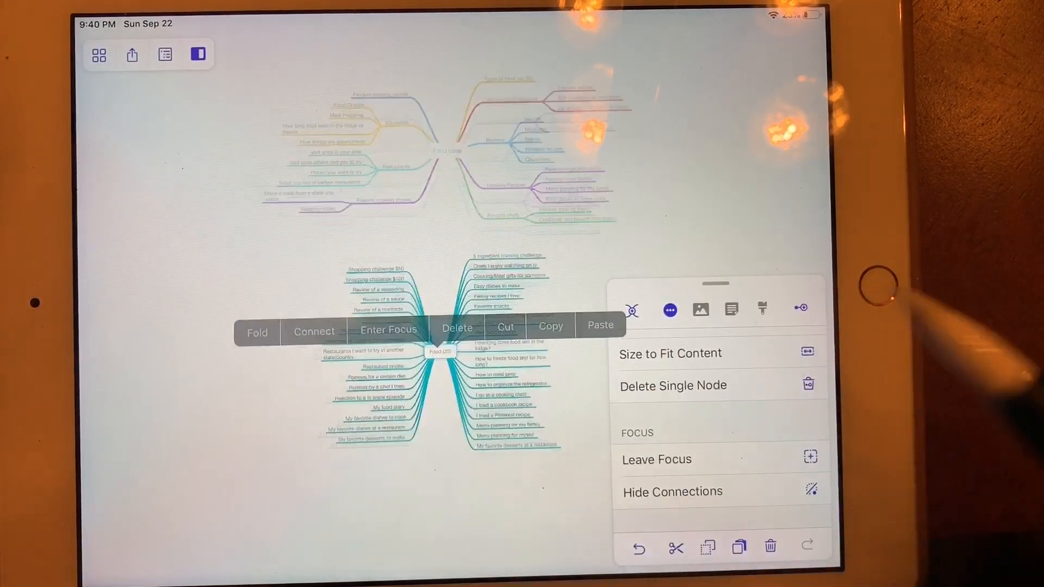
pyautogui.click(389, 329)
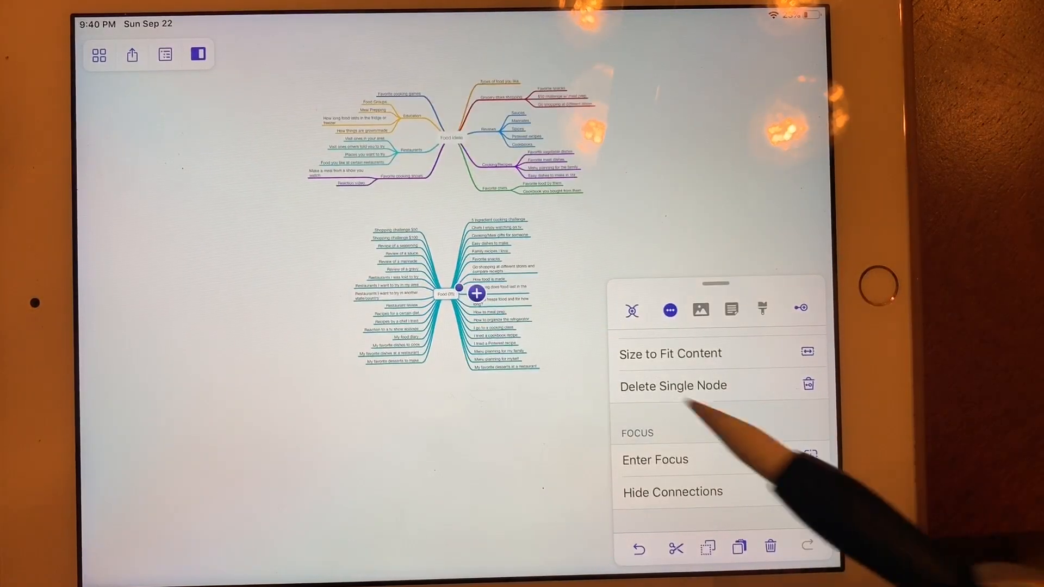
pyautogui.click(654, 459)
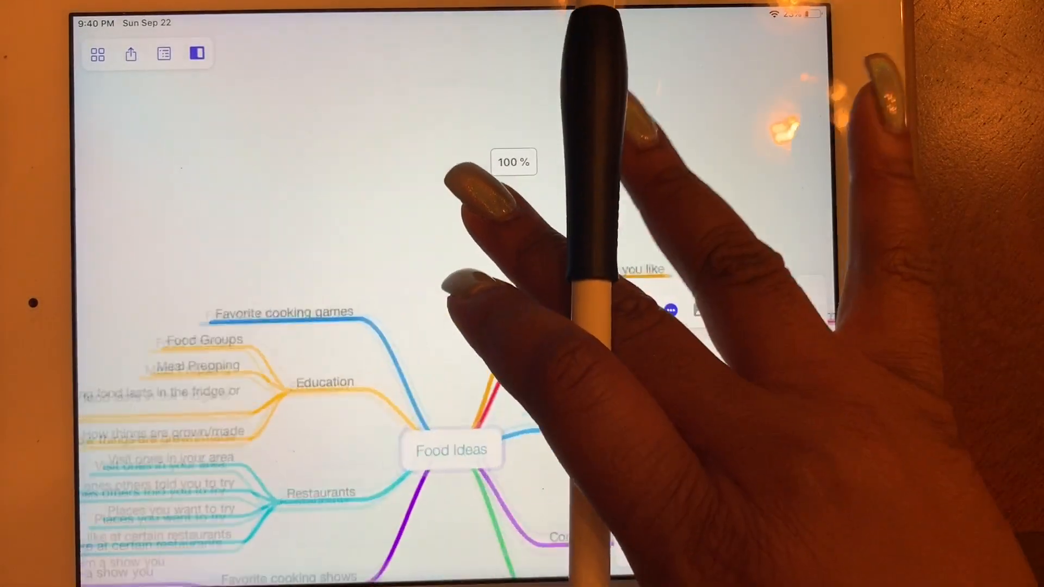
pyautogui.click(450, 299)
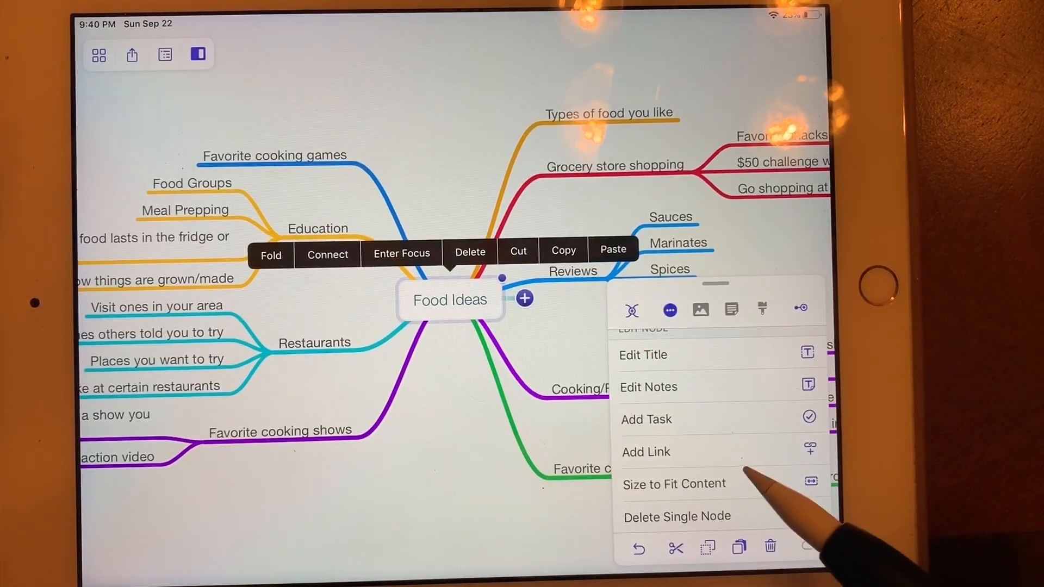
pyautogui.click(645, 451)
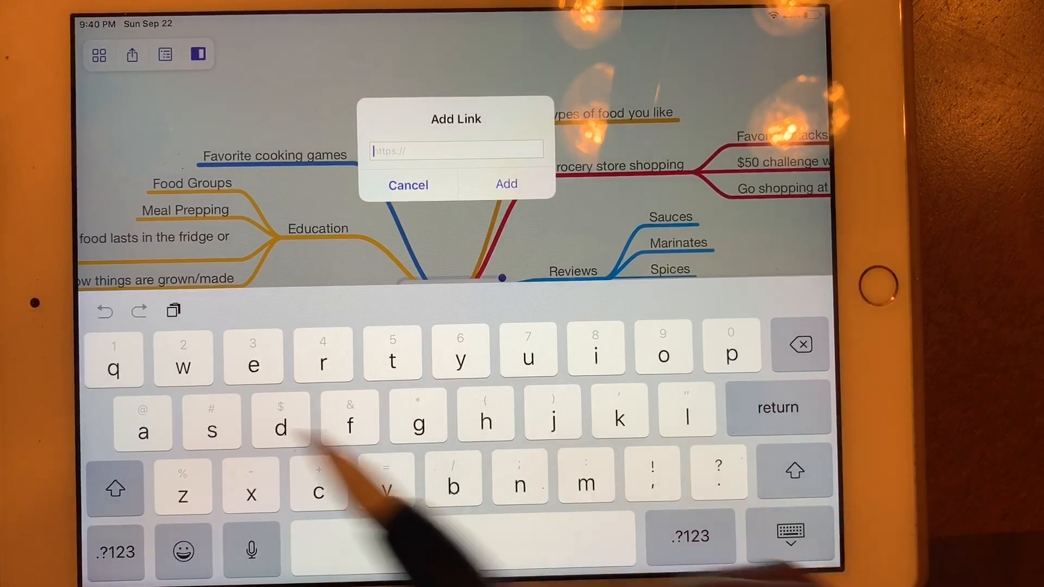
pyautogui.write('www.')
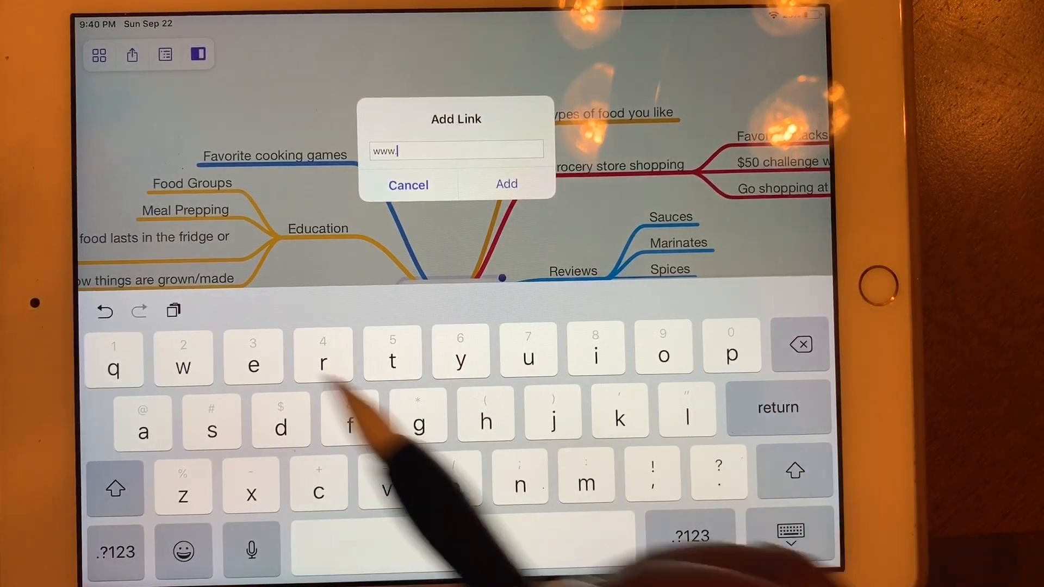
pyautogui.write('ericachardonnay.')
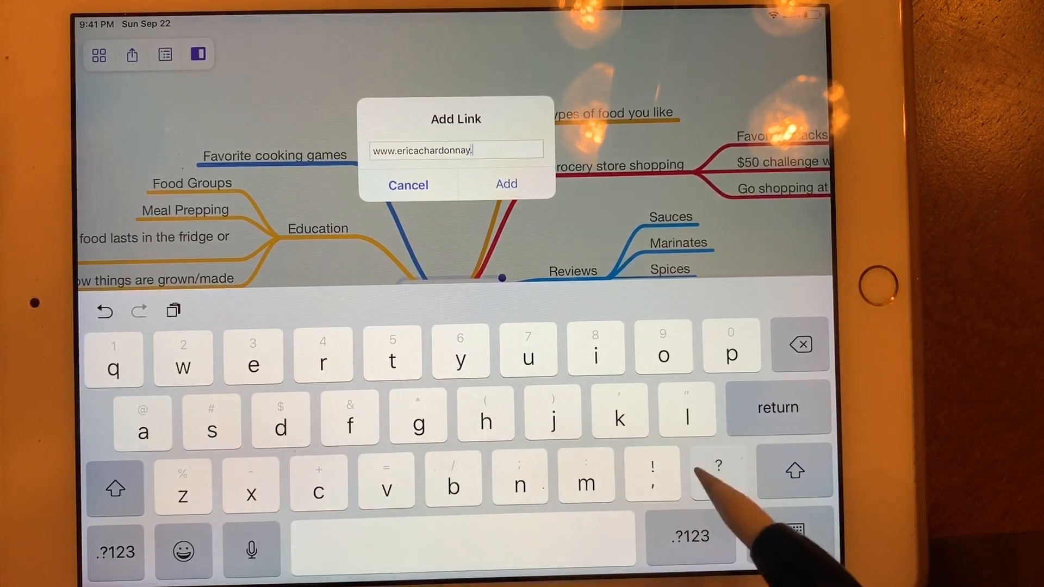
pyautogui.write('com')
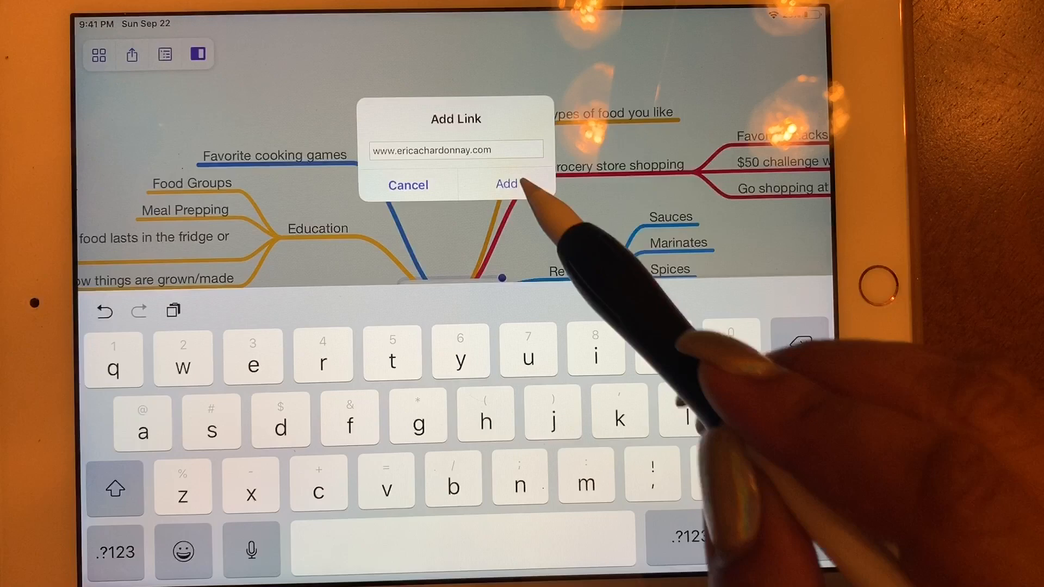
pyautogui.click(506, 184)
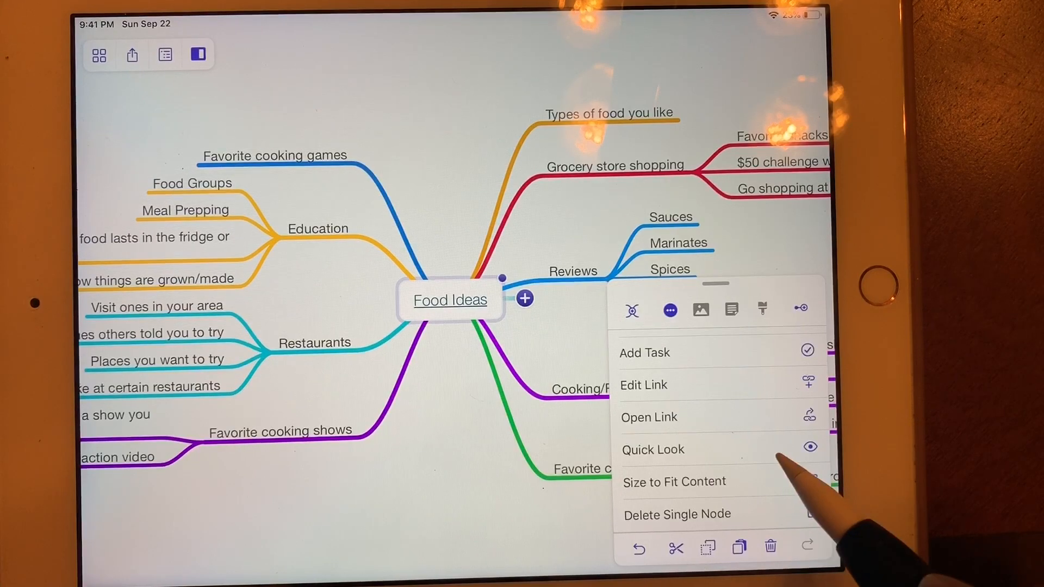
pyautogui.click(649, 417)
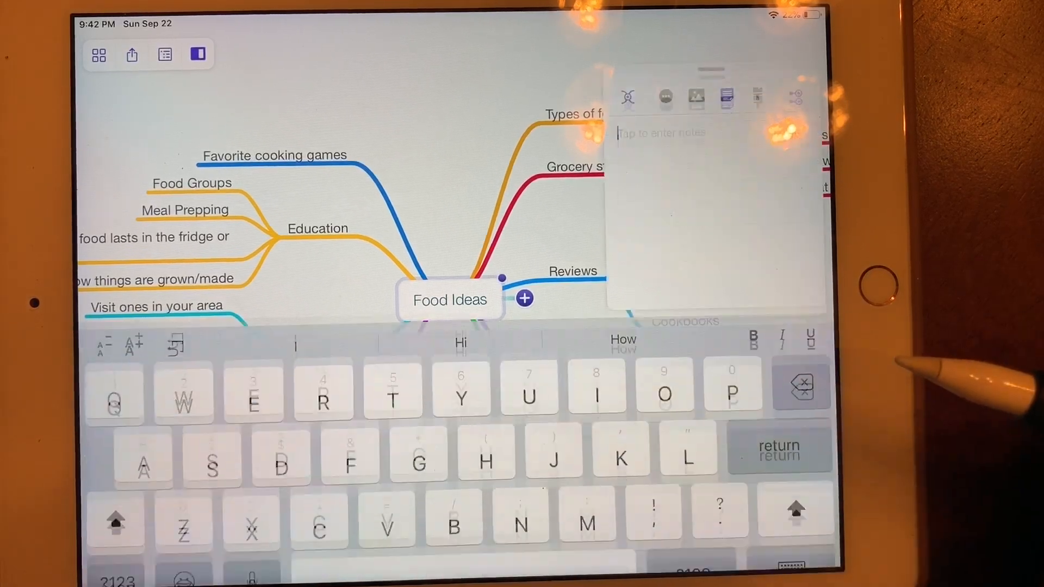
# Step: Type 'Add 5 more ideas' into the Food Ideas note field
pyautogui.write('Add')
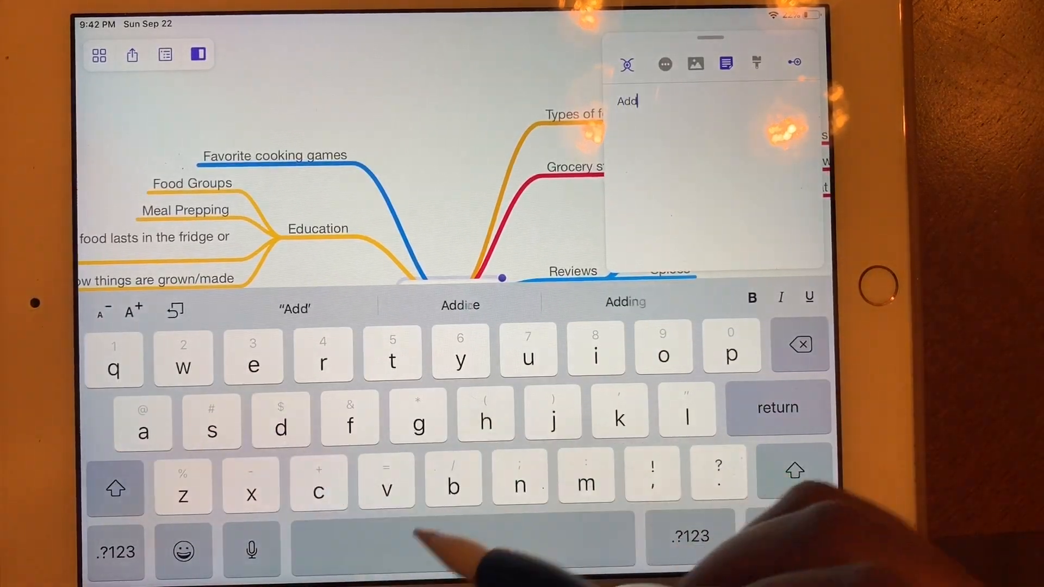
pyautogui.write('5 more')
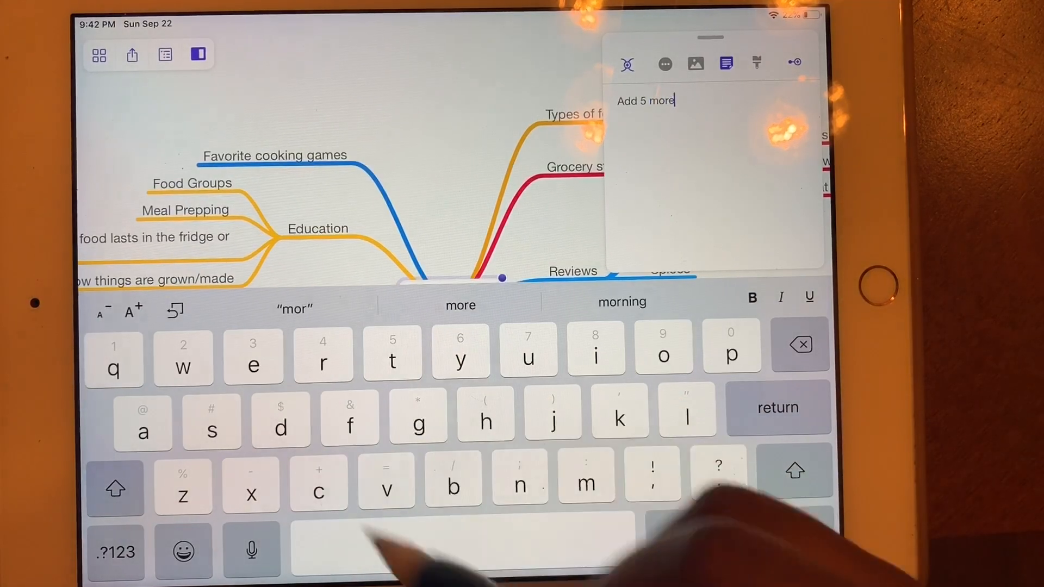
pyautogui.write('ideas')
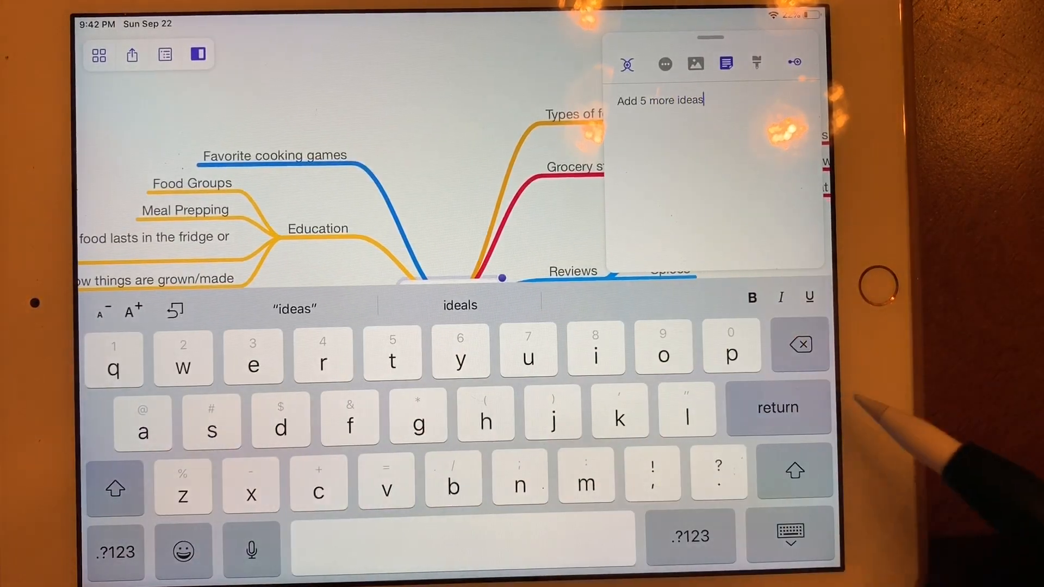
pyautogui.moveTo(865, 400)
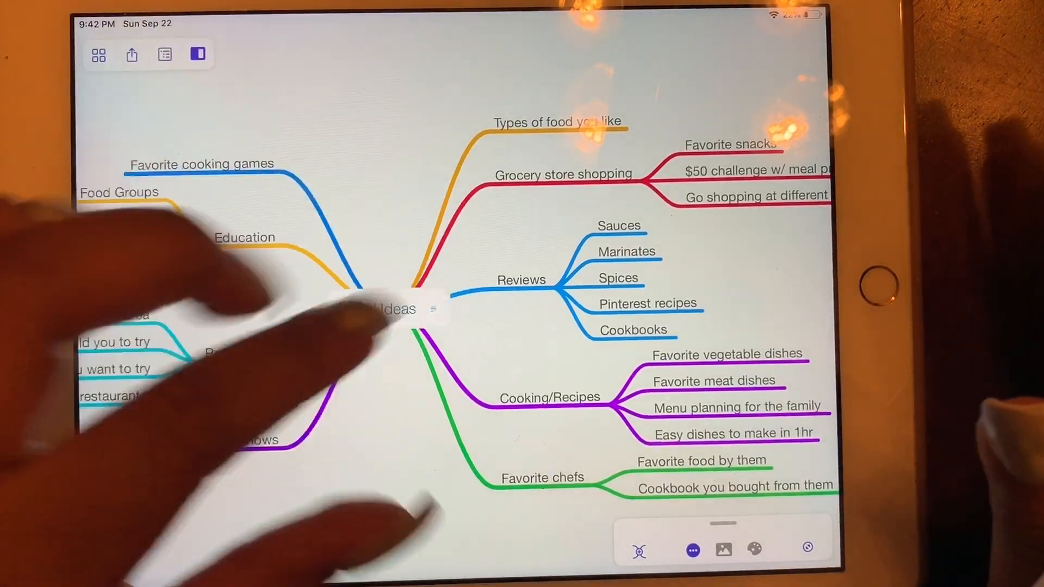
# Step: Dismiss the keyboard and notes inspector to return to the Food Ideas map
pyautogui.click(617, 225)
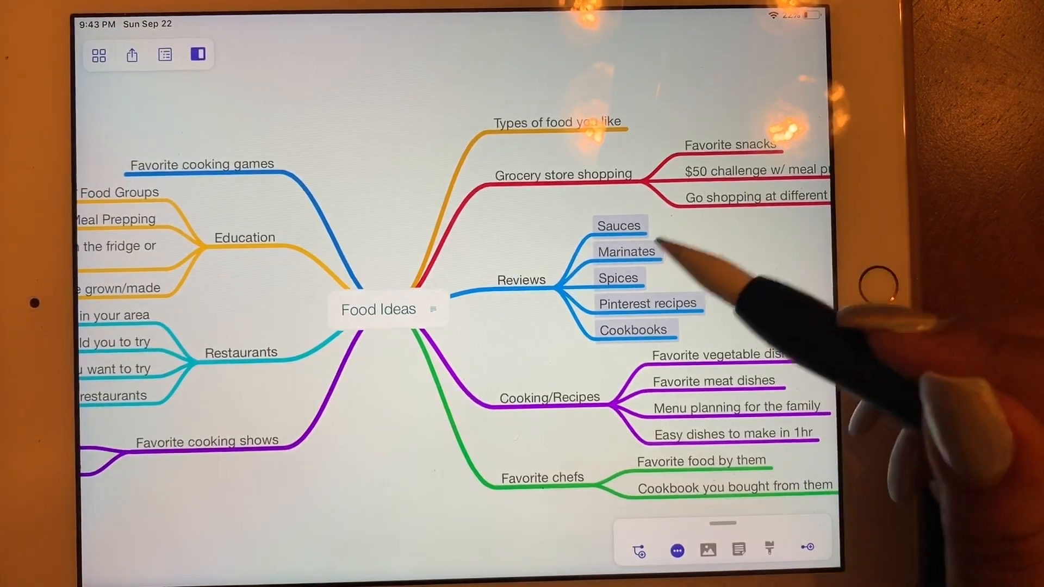
pyautogui.click(620, 226)
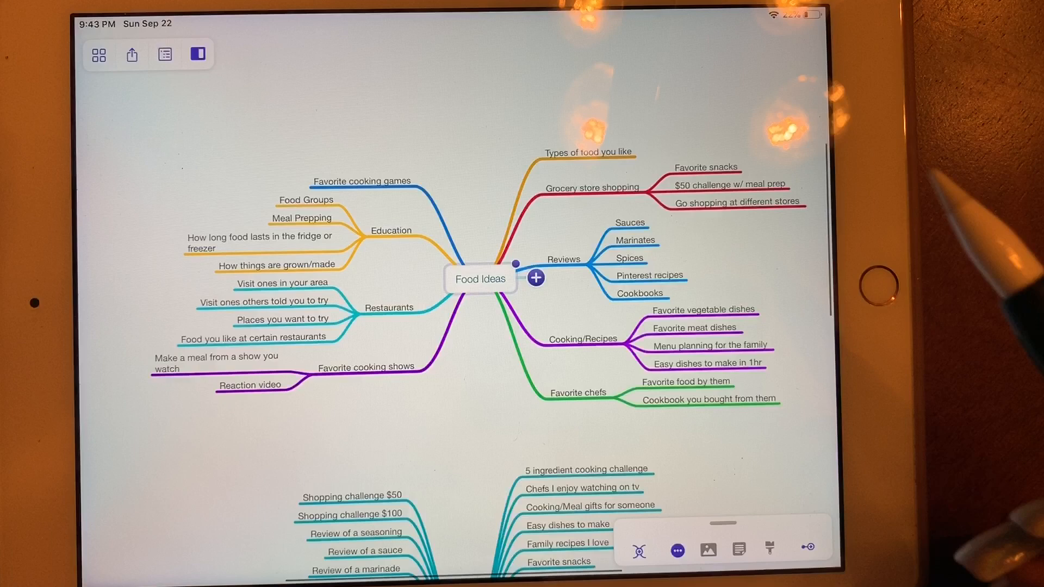
# Step: Fold Food Ideas down to its central topic, unfold it, and show the options panel
pyautogui.click(480, 278)
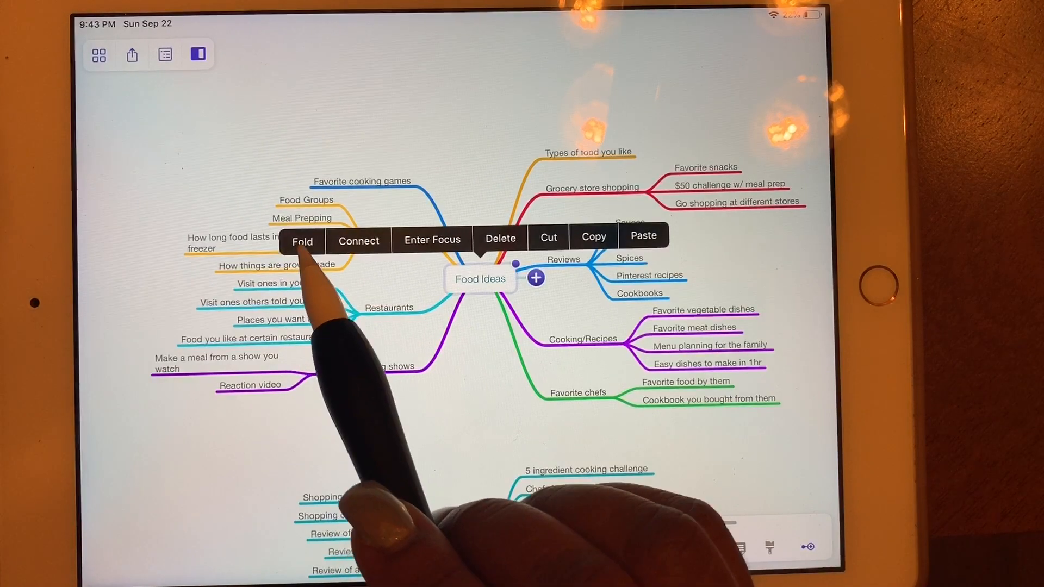
pyautogui.click(301, 239)
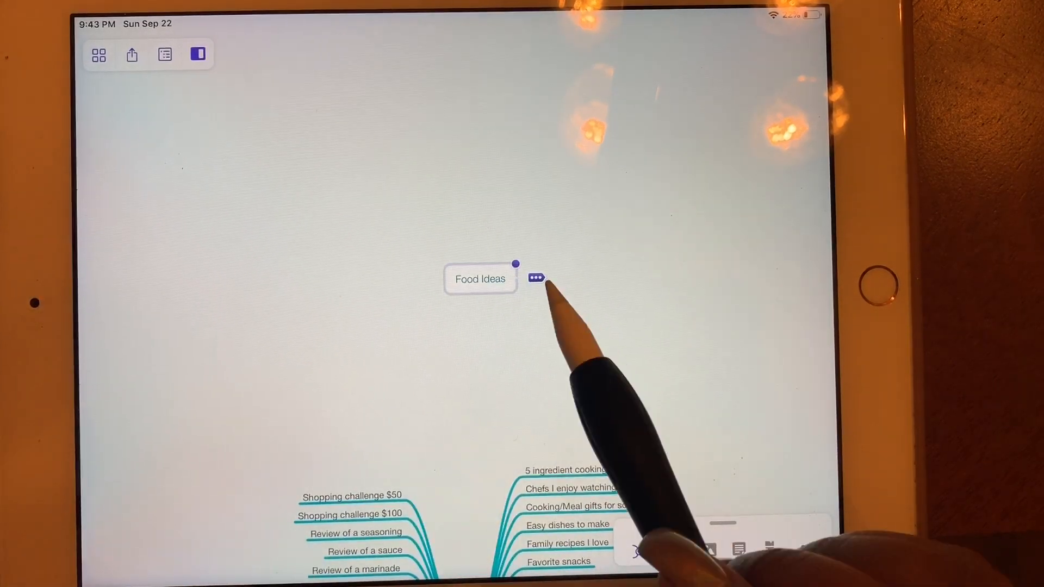
pyautogui.click(535, 279)
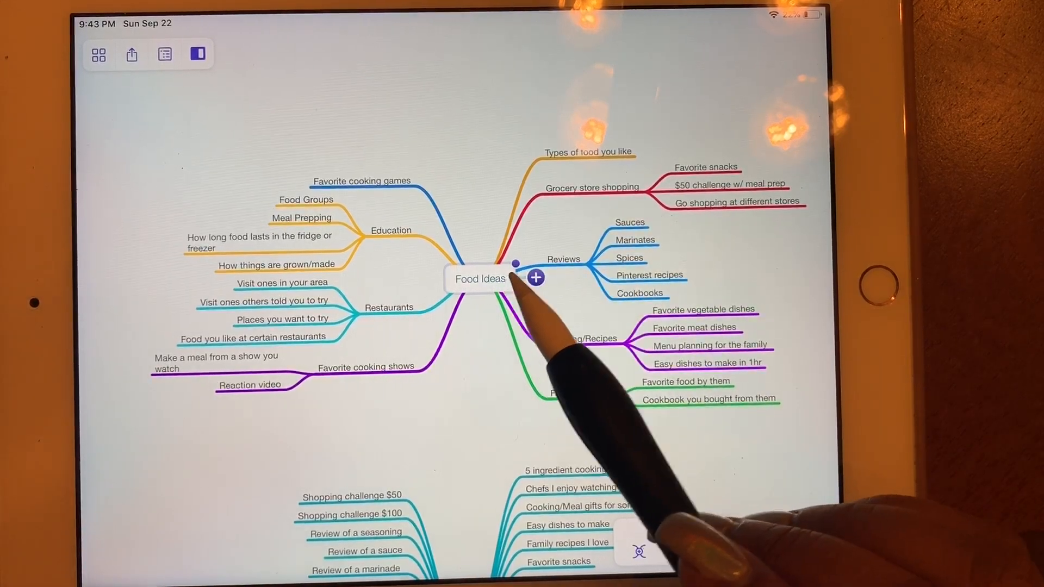
pyautogui.click(479, 278)
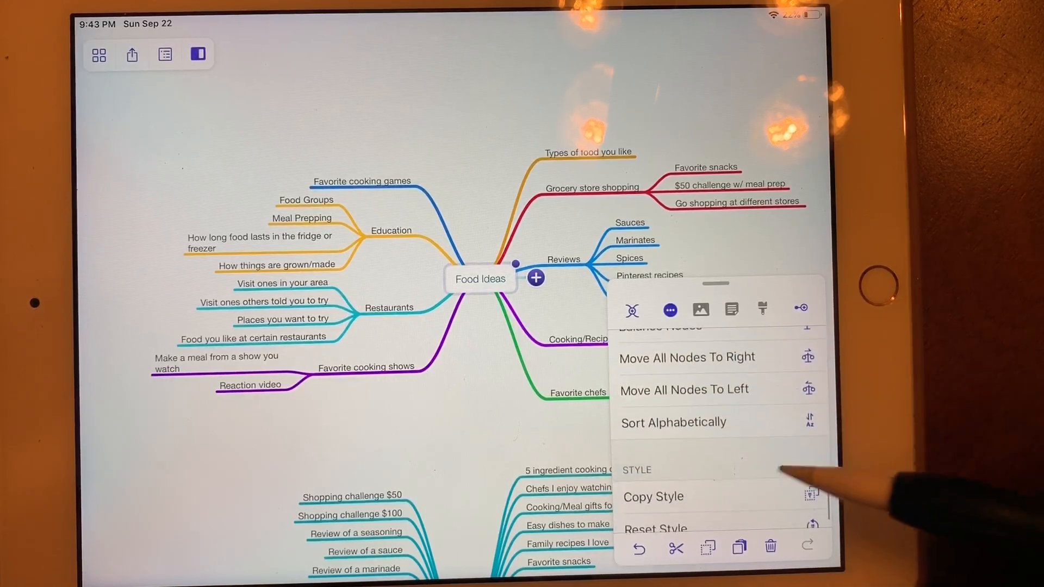
# Step: Preview the alternative map layout twice, restoring the original layout each time
pyautogui.click(761, 308)
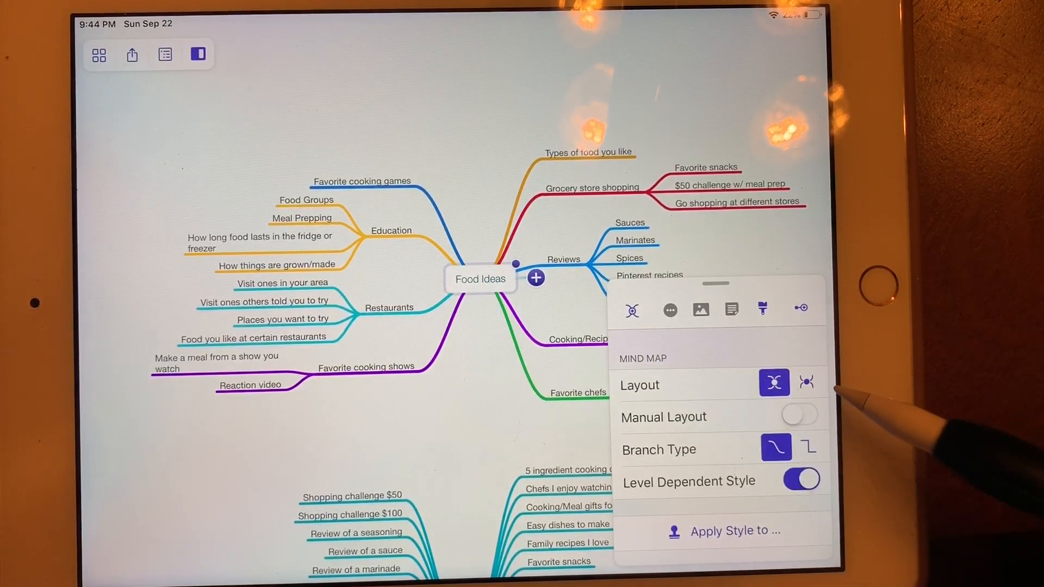
pyautogui.click(806, 383)
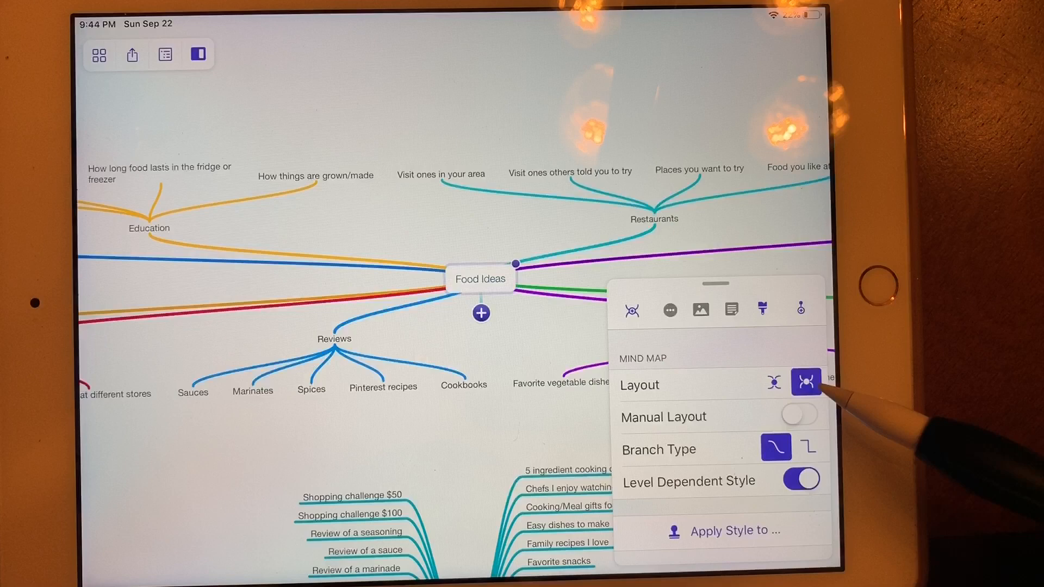
pyautogui.click(774, 382)
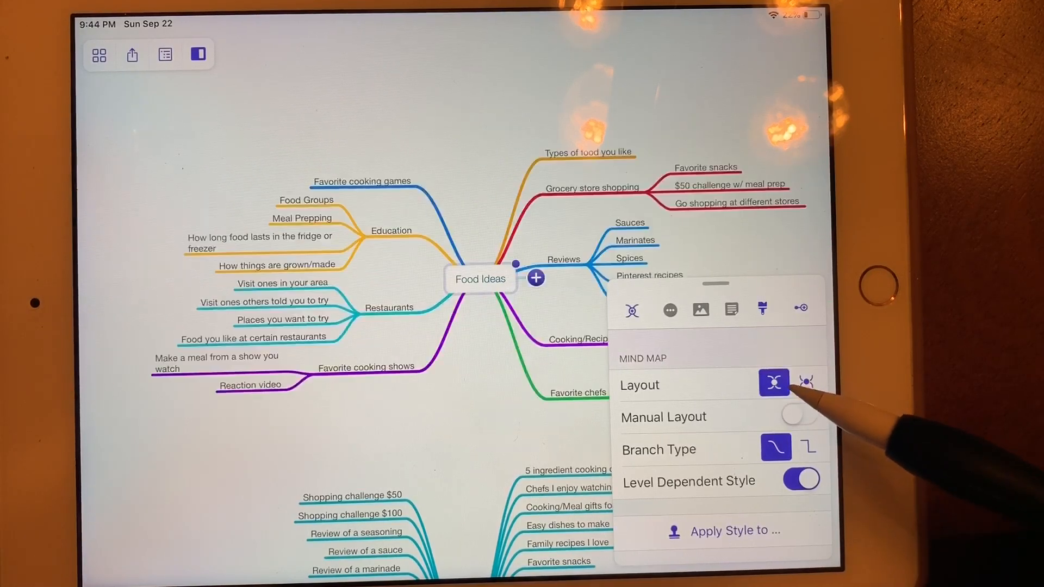
pyautogui.click(805, 383)
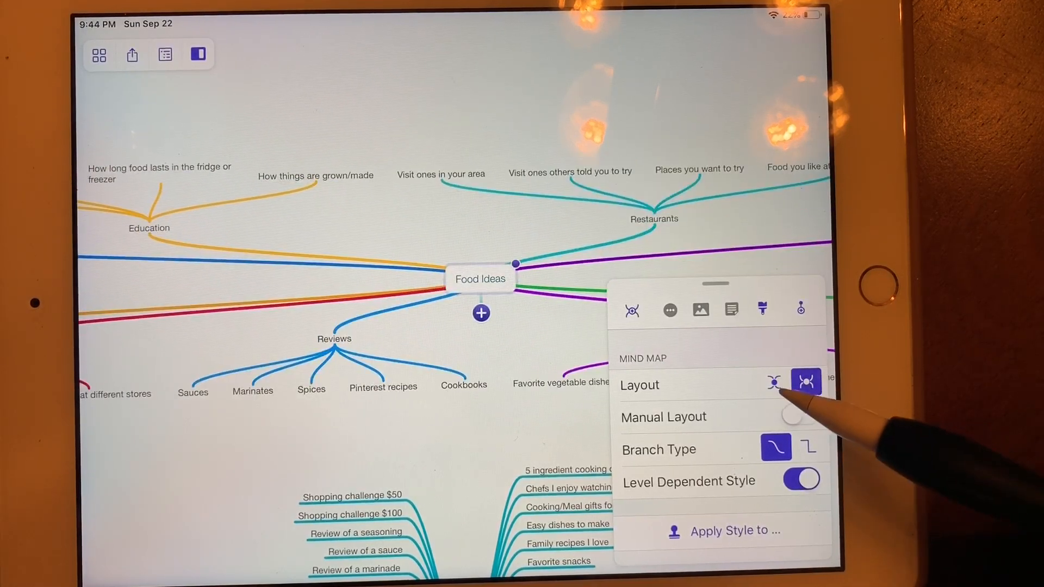
pyautogui.click(773, 382)
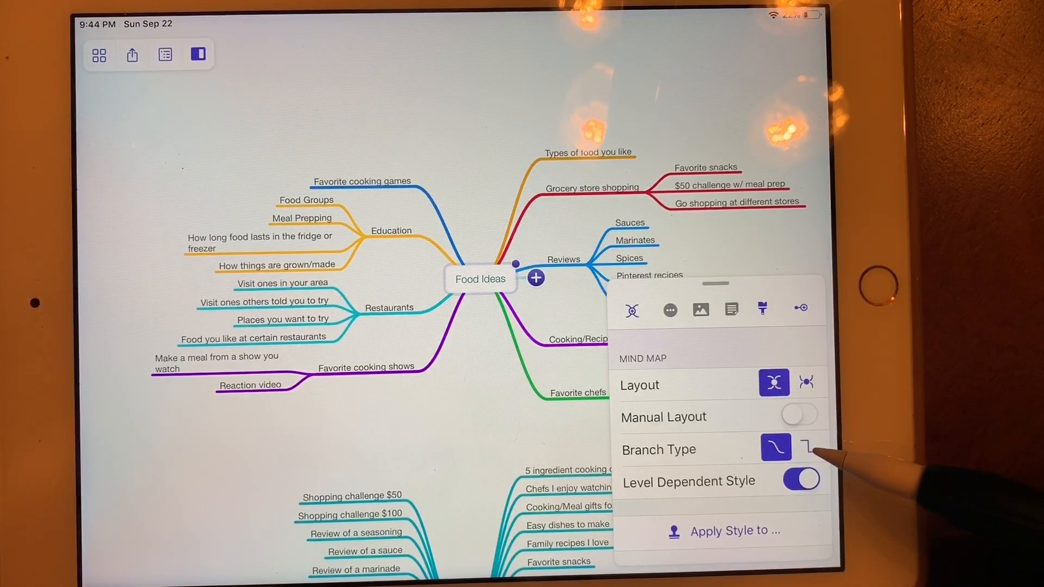
# Step: Switch the branches to angular lines, then back to curved
pyautogui.click(806, 448)
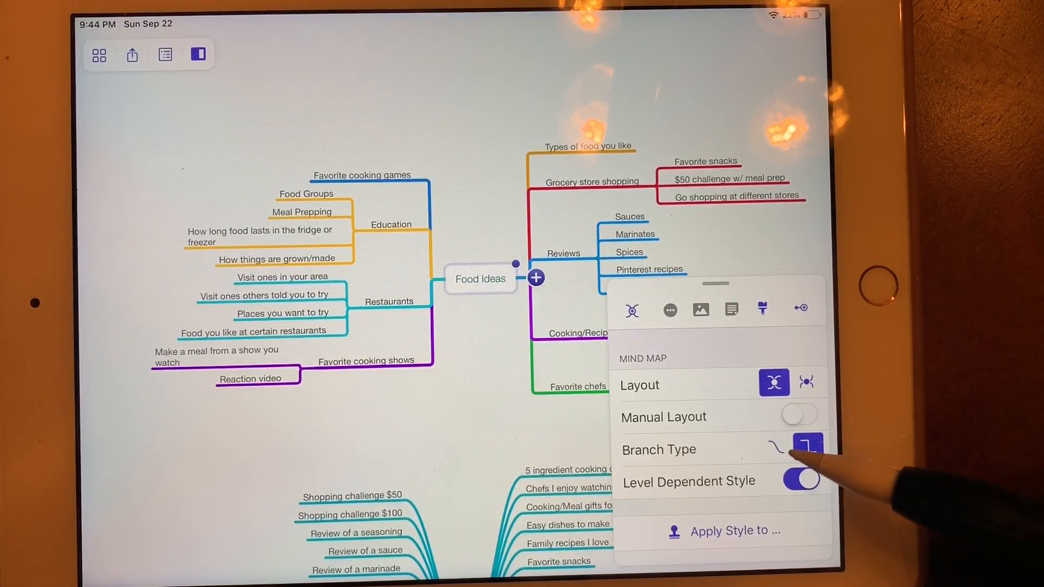
pyautogui.click(806, 445)
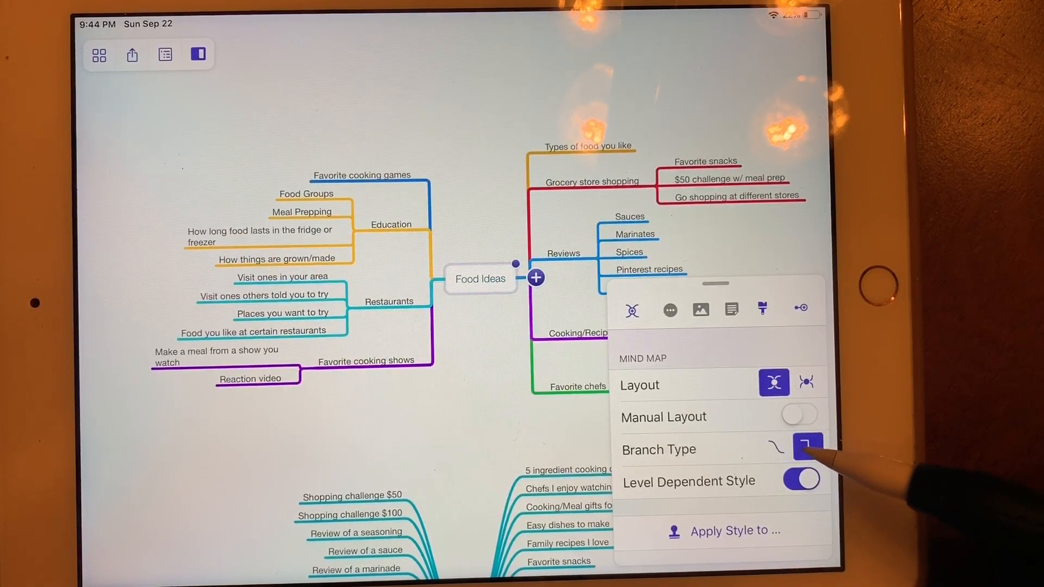
pyautogui.click(775, 447)
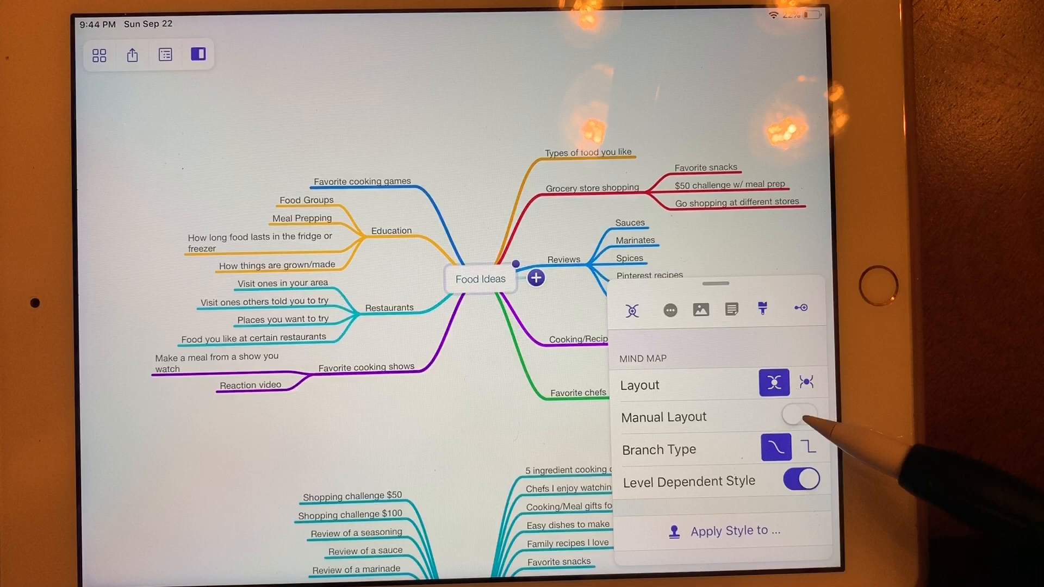
# Step: Turn Manual Layout on and off again, then toggle Level Dependent Style
pyautogui.click(798, 416)
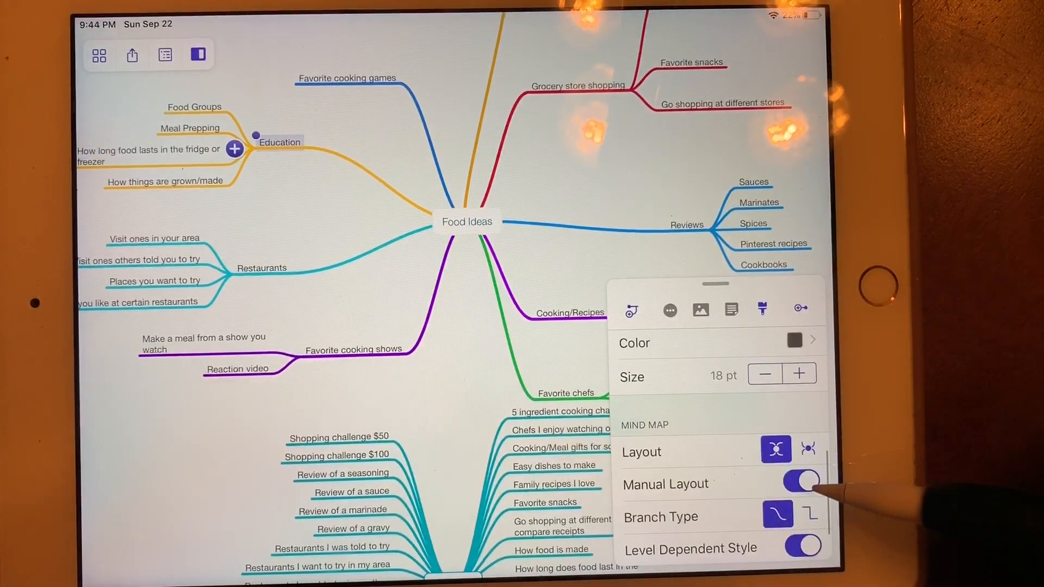
pyautogui.click(801, 480)
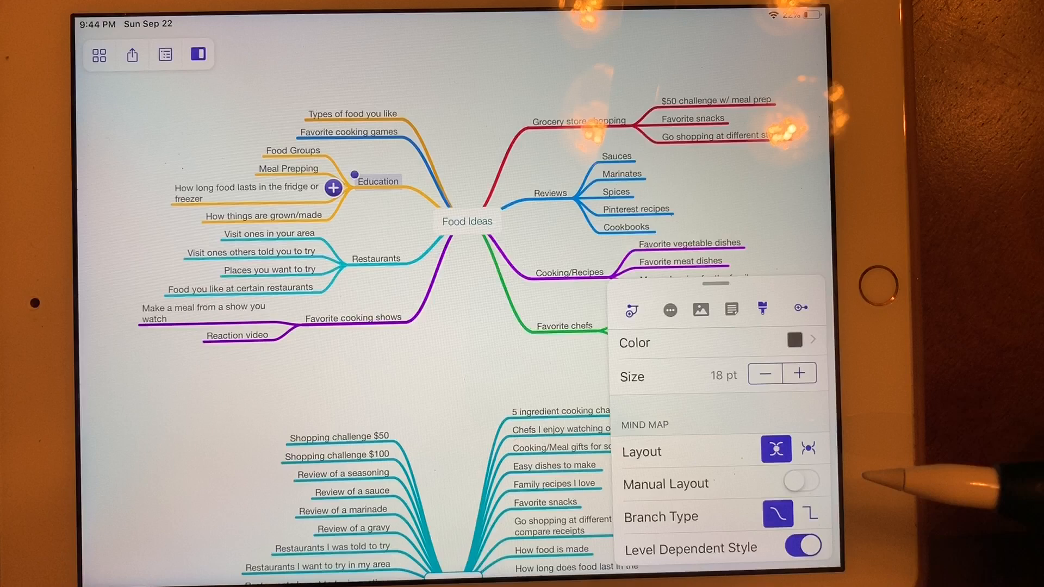
pyautogui.scroll(-3)
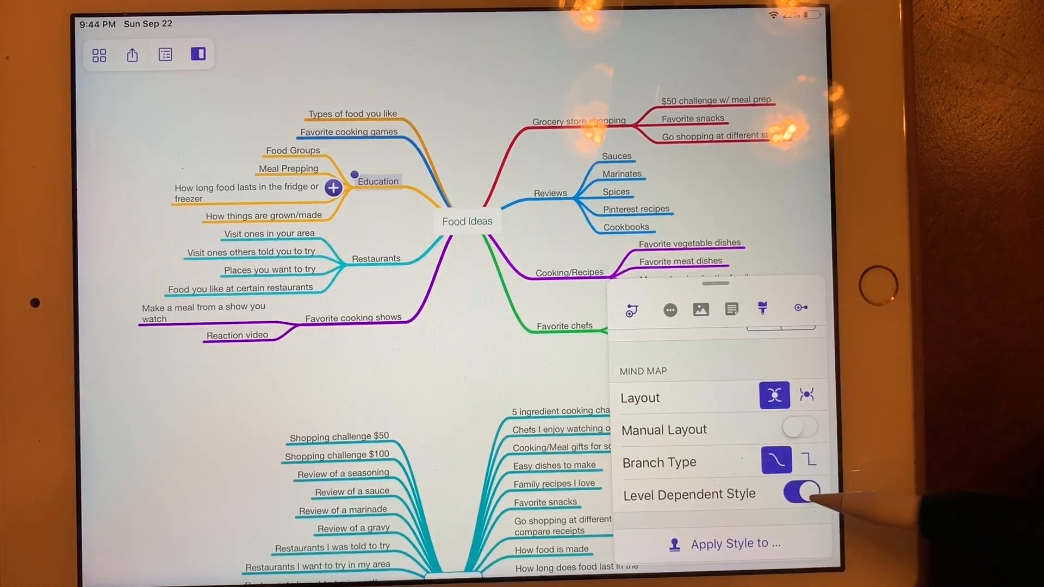
pyautogui.click(800, 493)
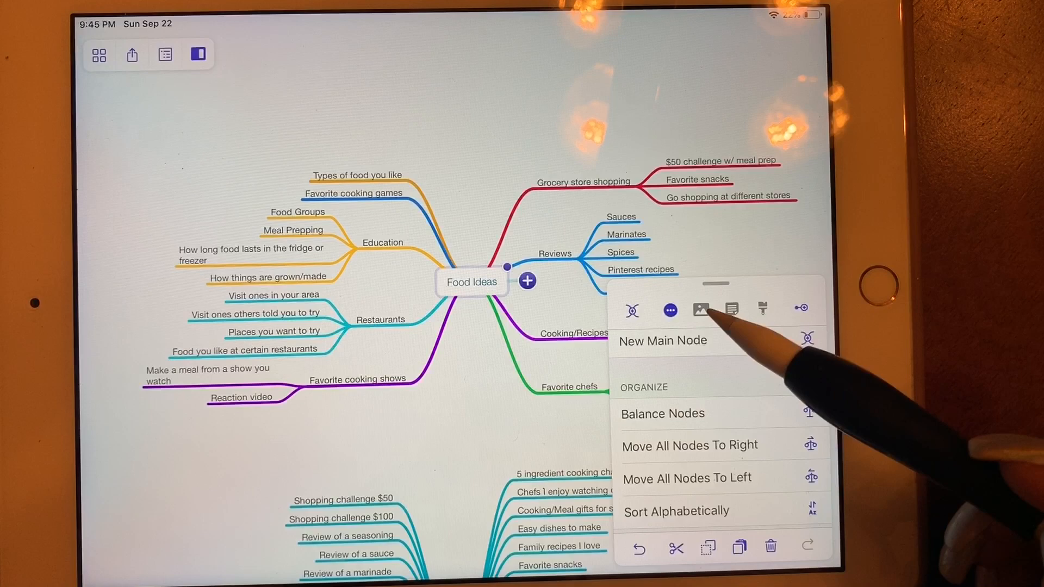
# Step: Bring up Photos in the Image tab and browse the grocery pictures
pyautogui.click(699, 309)
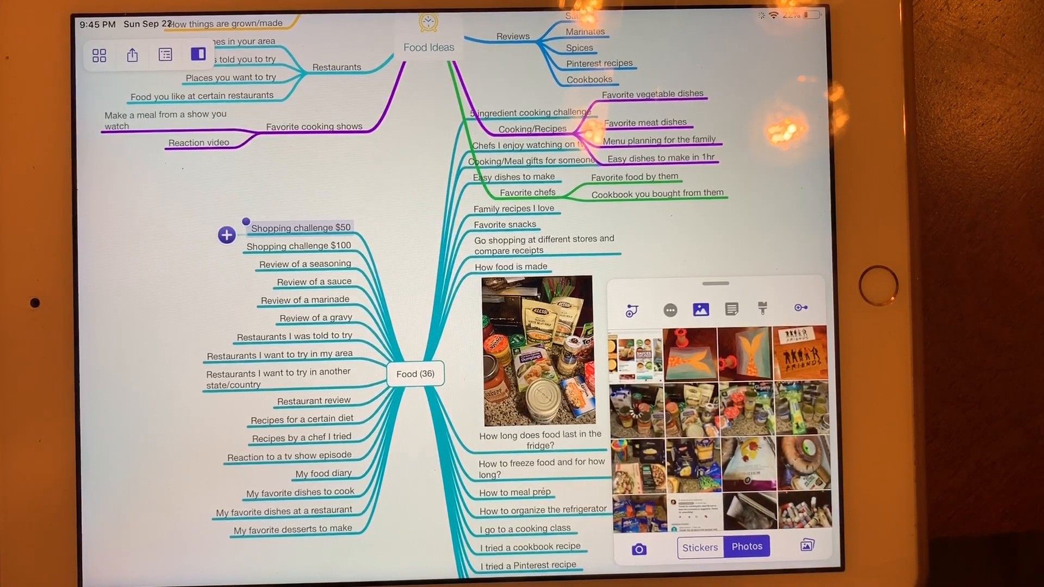
pyautogui.scroll(-3)
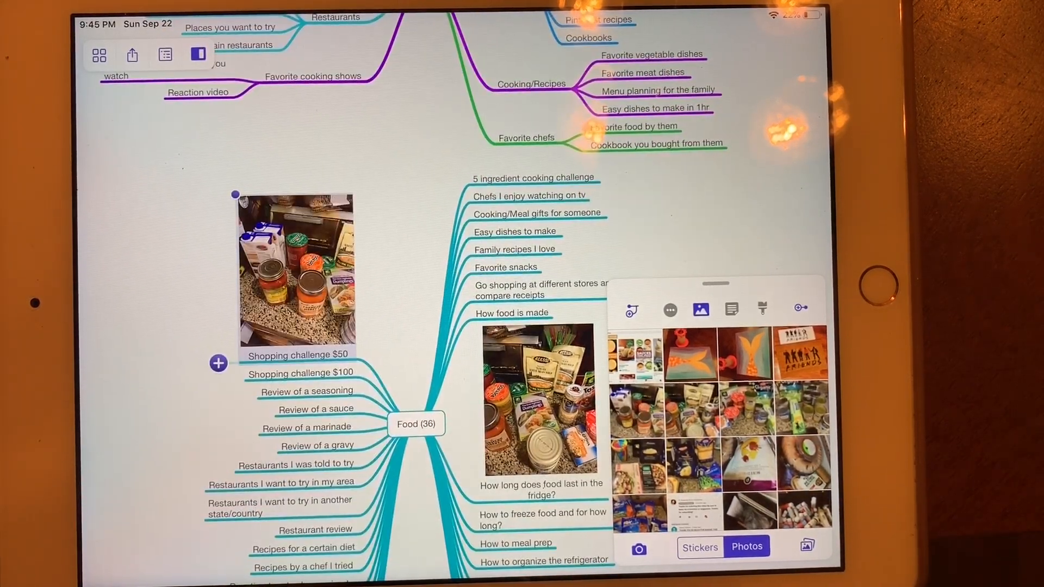